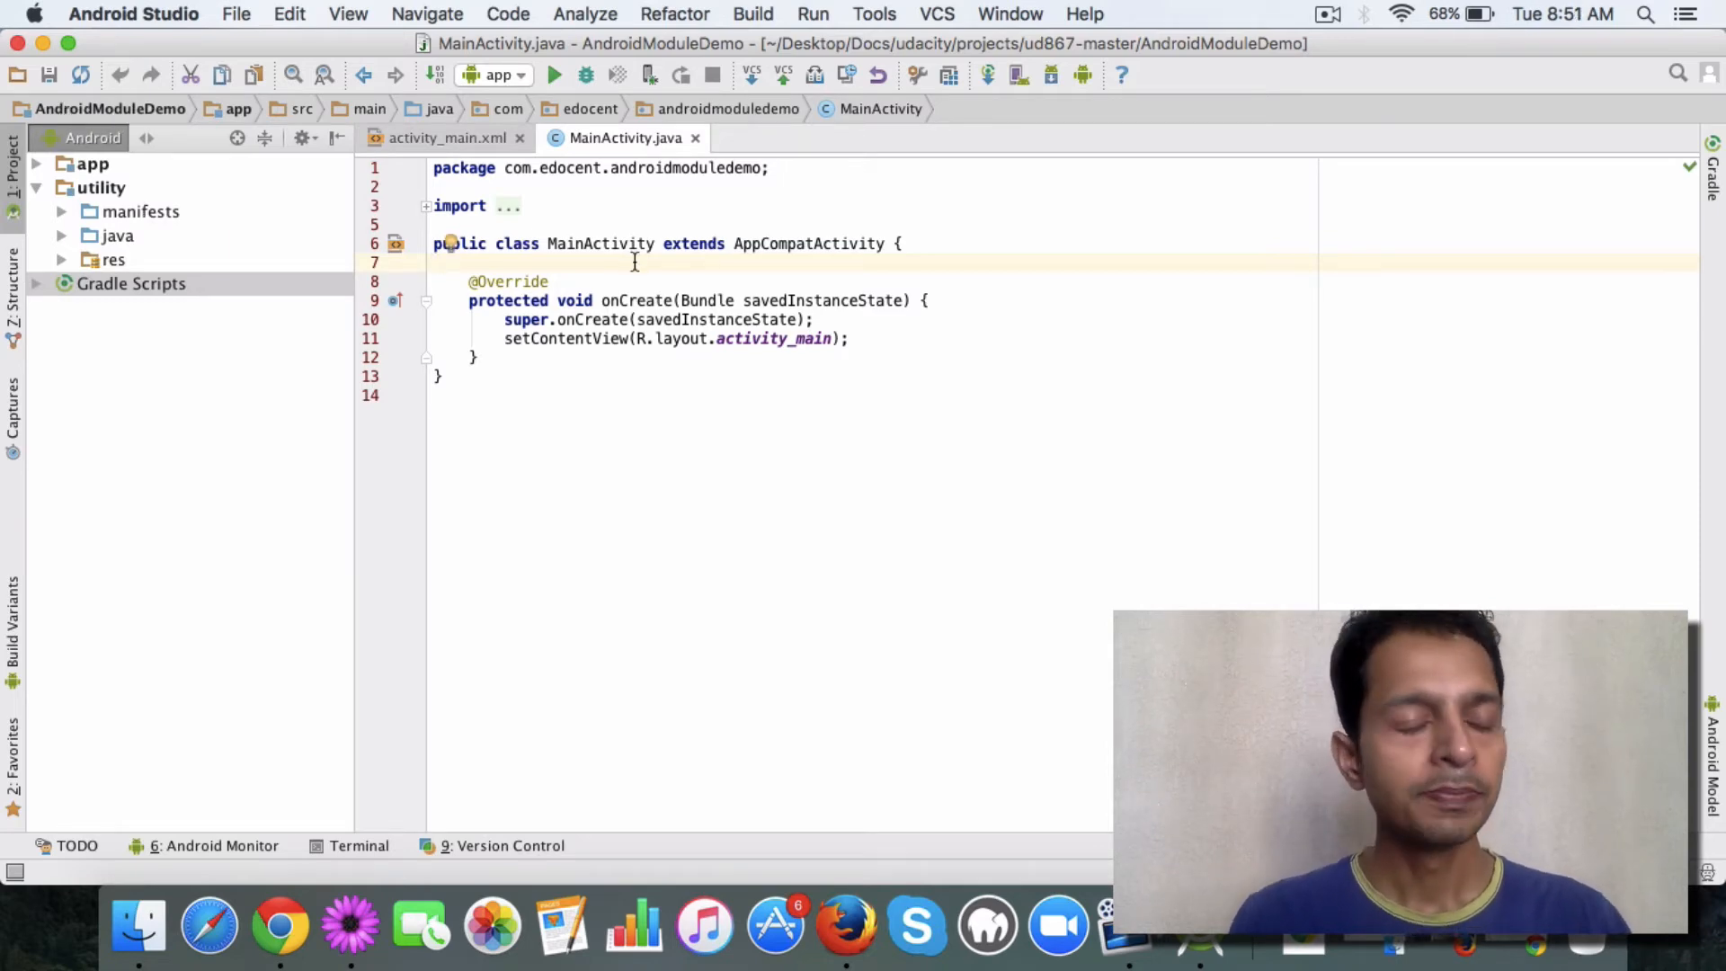
{"action": "mouse_move", "coordinate": [251, 298]}
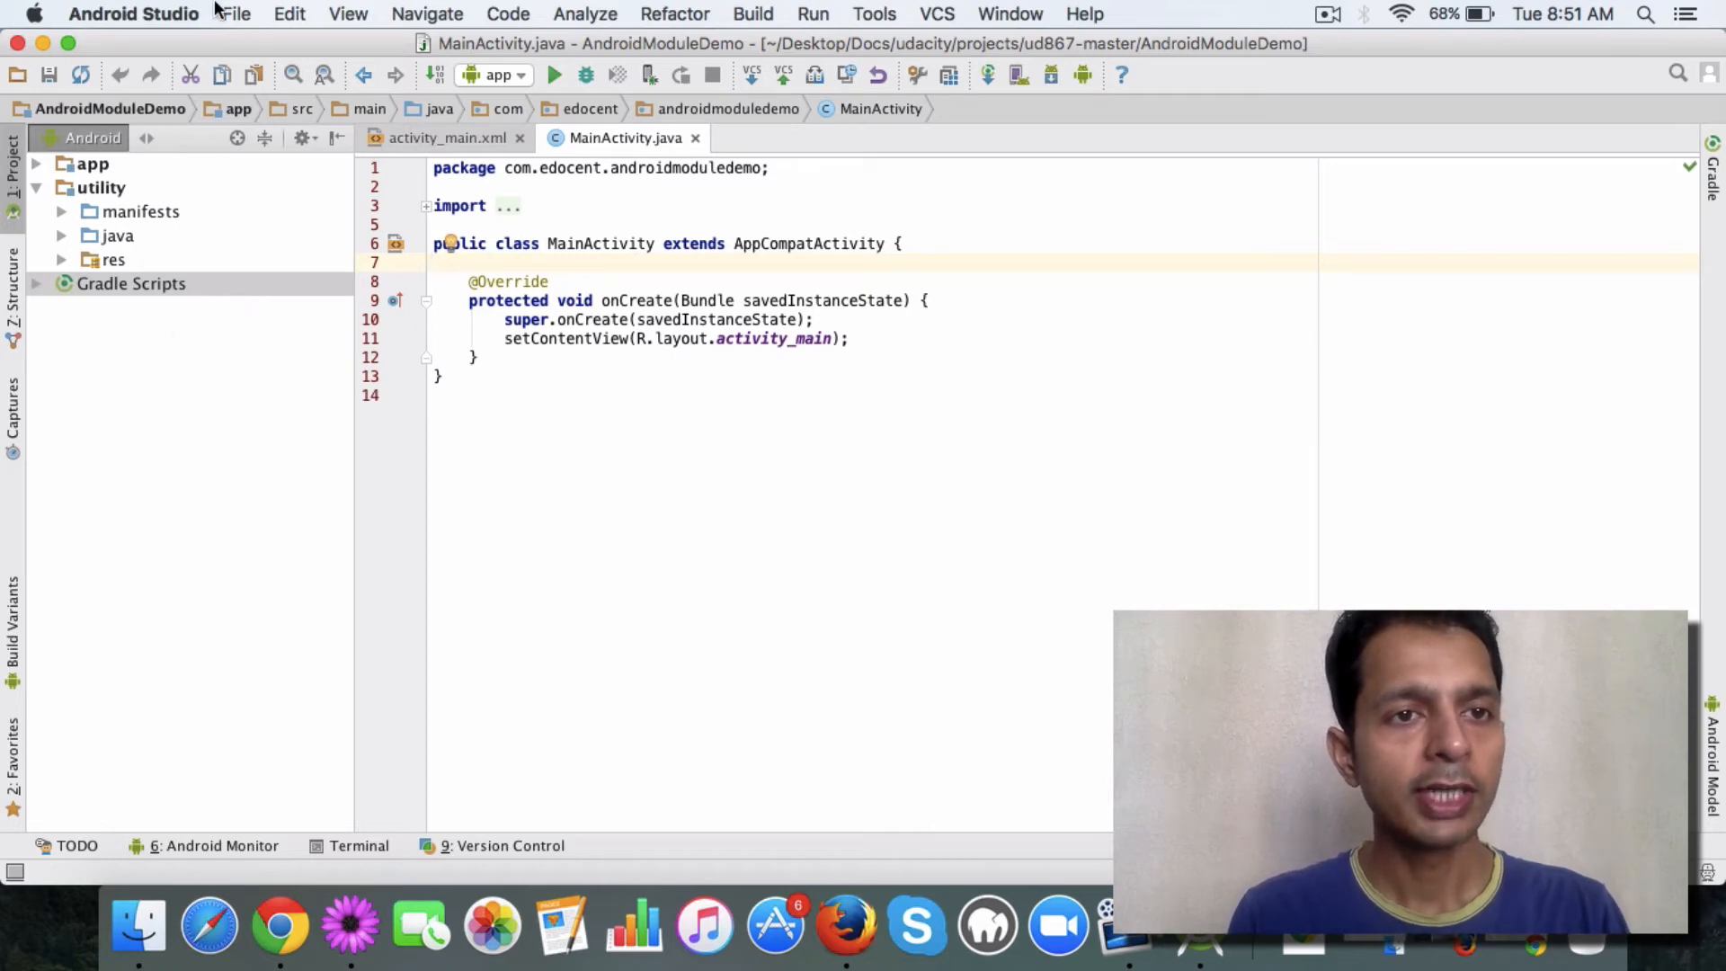
Open the Create New Module wizard from the File > New menu.
{"action": "left_click", "coordinate": [235, 14]}
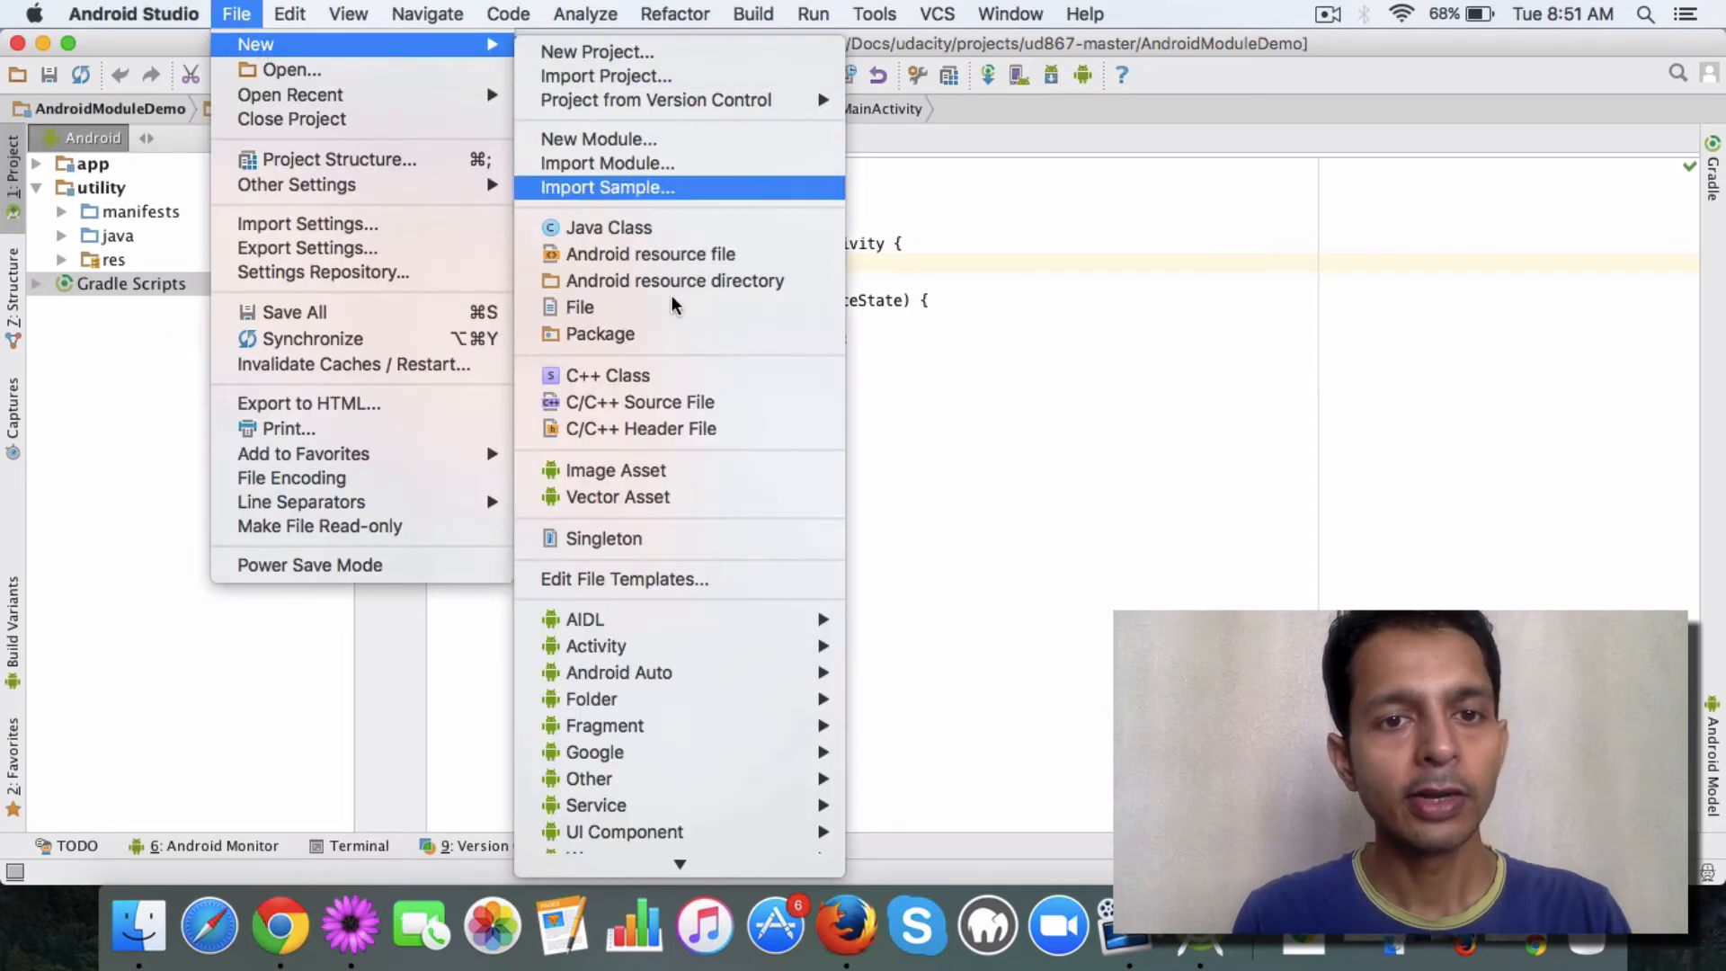
{"action": "mouse_move", "coordinate": [664, 140]}
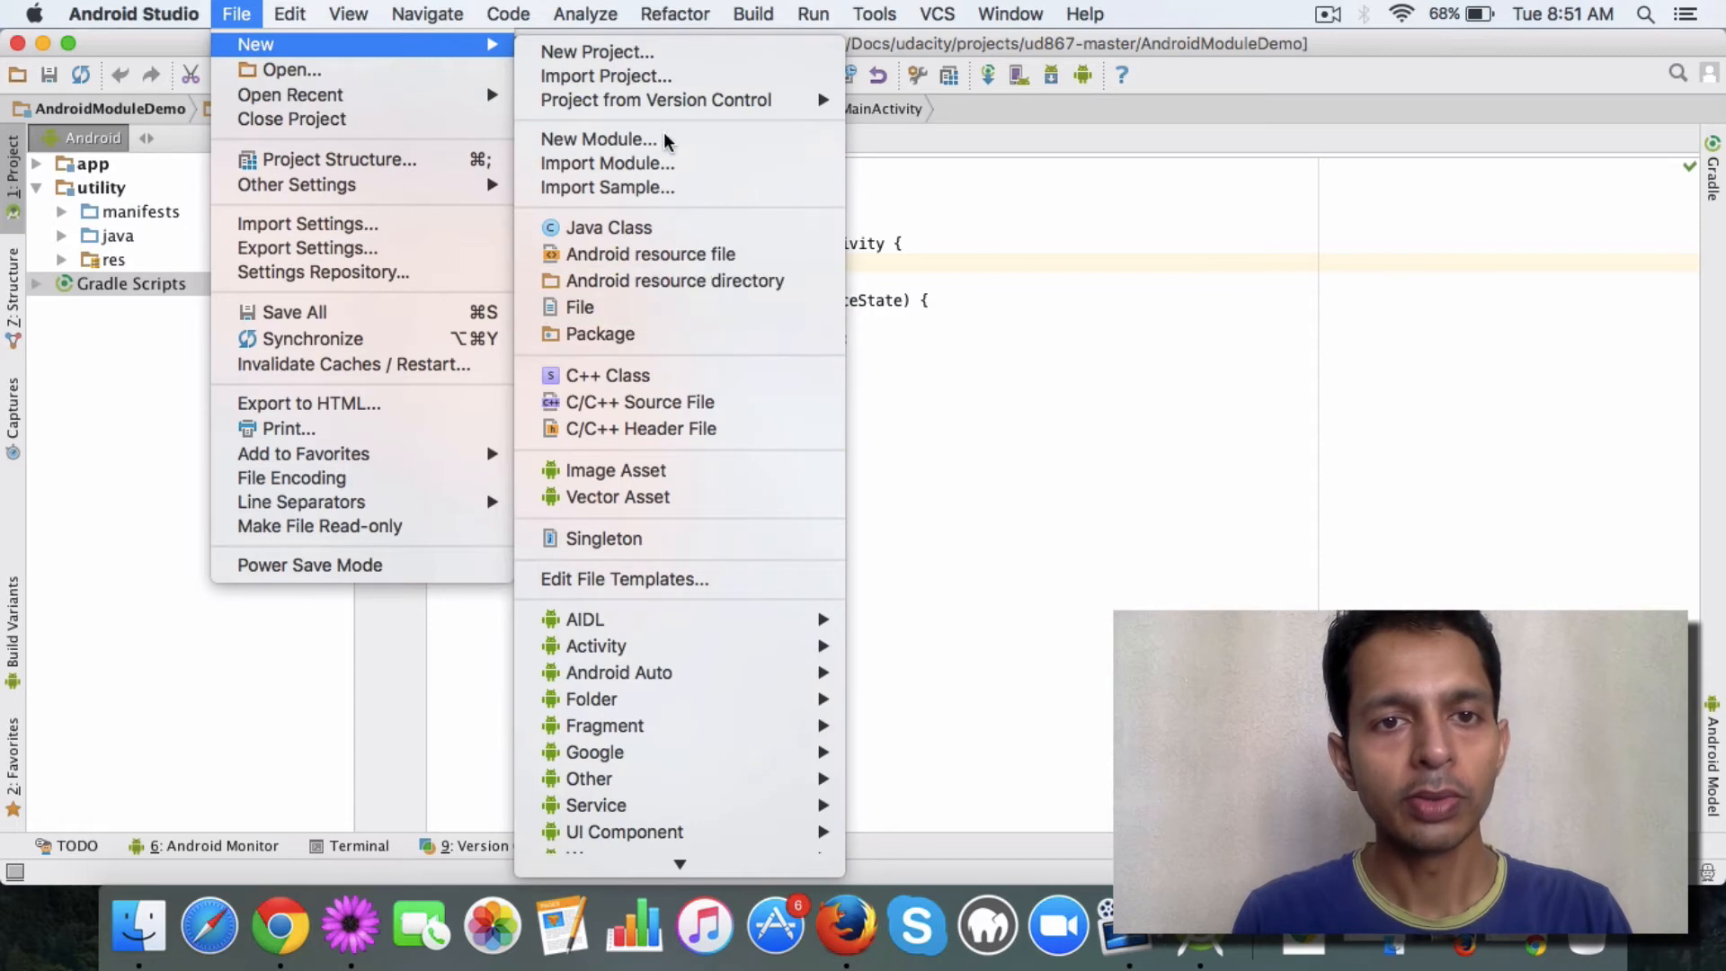
{"action": "left_click", "coordinate": [599, 138]}
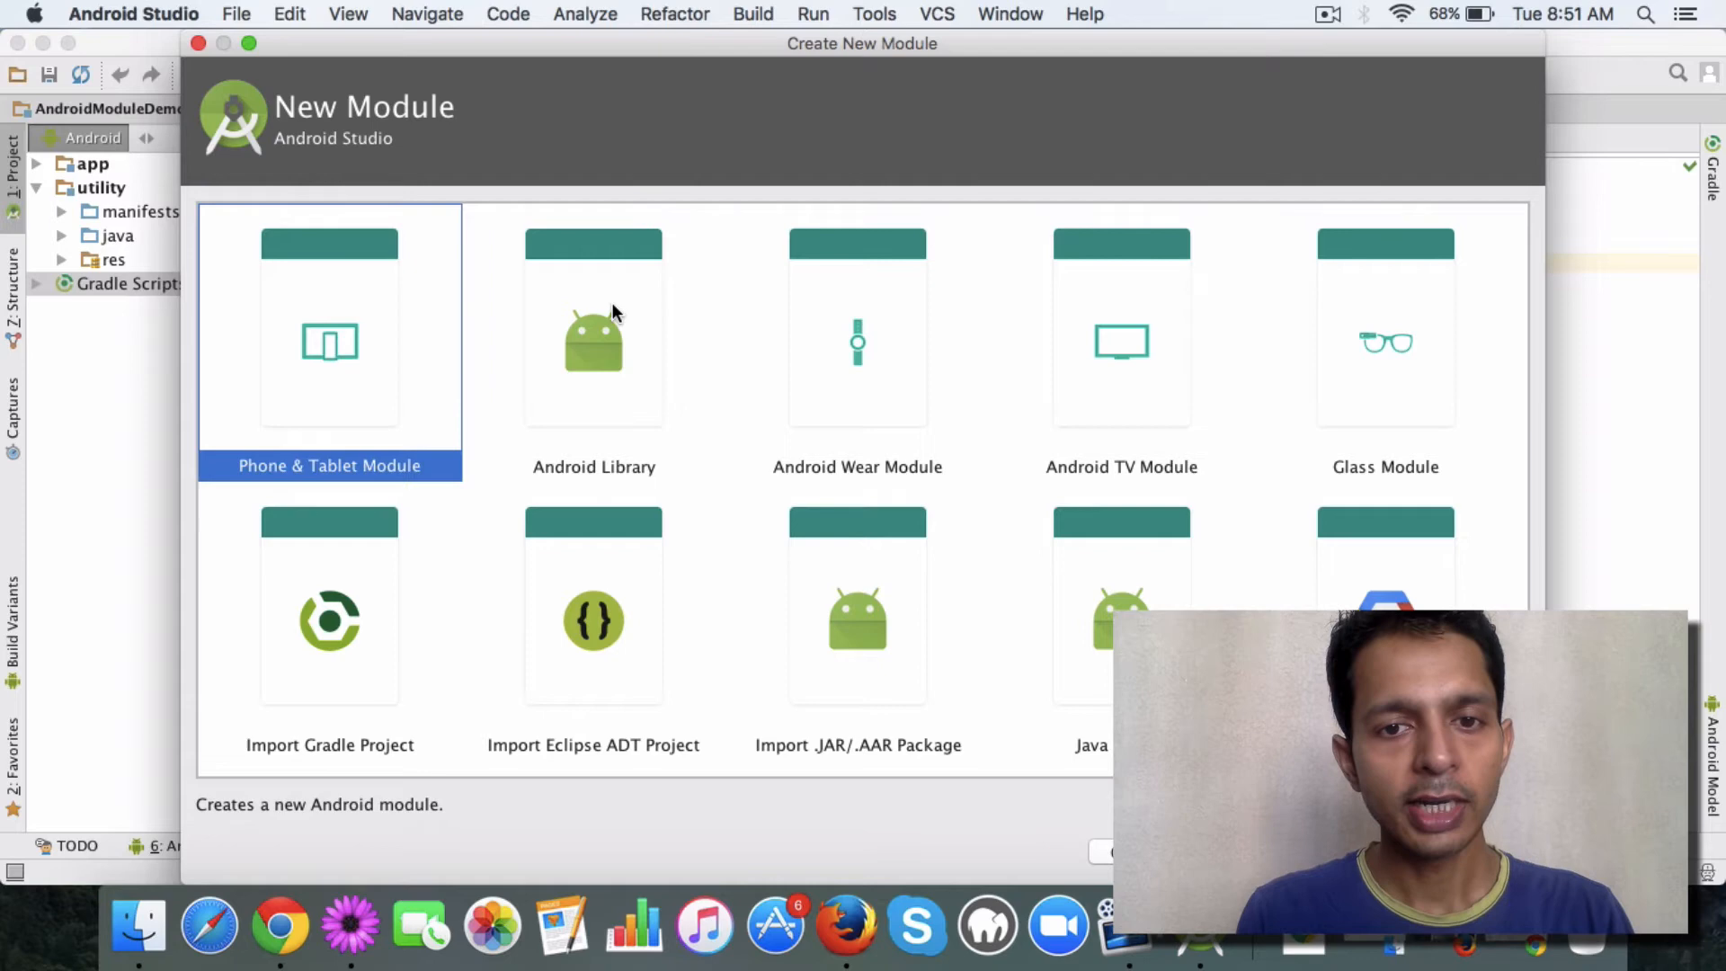
Cancel the Create New Module wizard without adding a module, returning to MainActivity.java.
{"action": "left_click", "coordinate": [594, 342]}
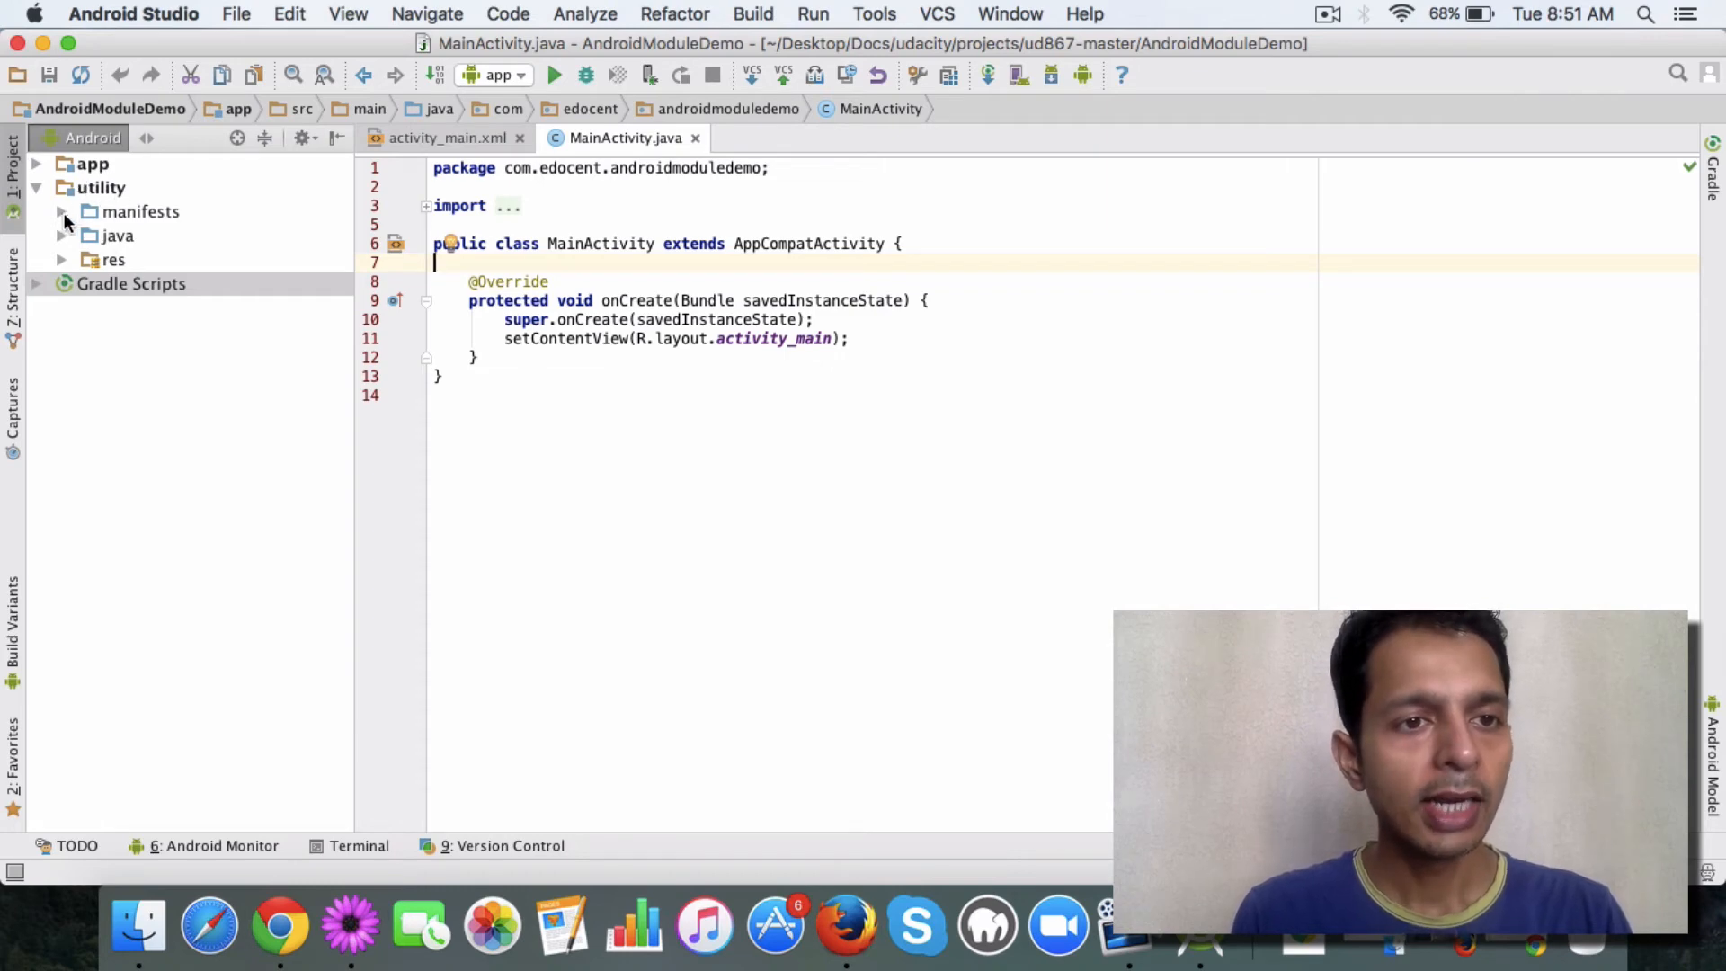
Expand utility's manifests, res, java and test nodes to show AndroidManifest.xml, strings.xml, ApplicationTest, ExampleUnitTest.
{"action": "left_click", "coordinate": [63, 211]}
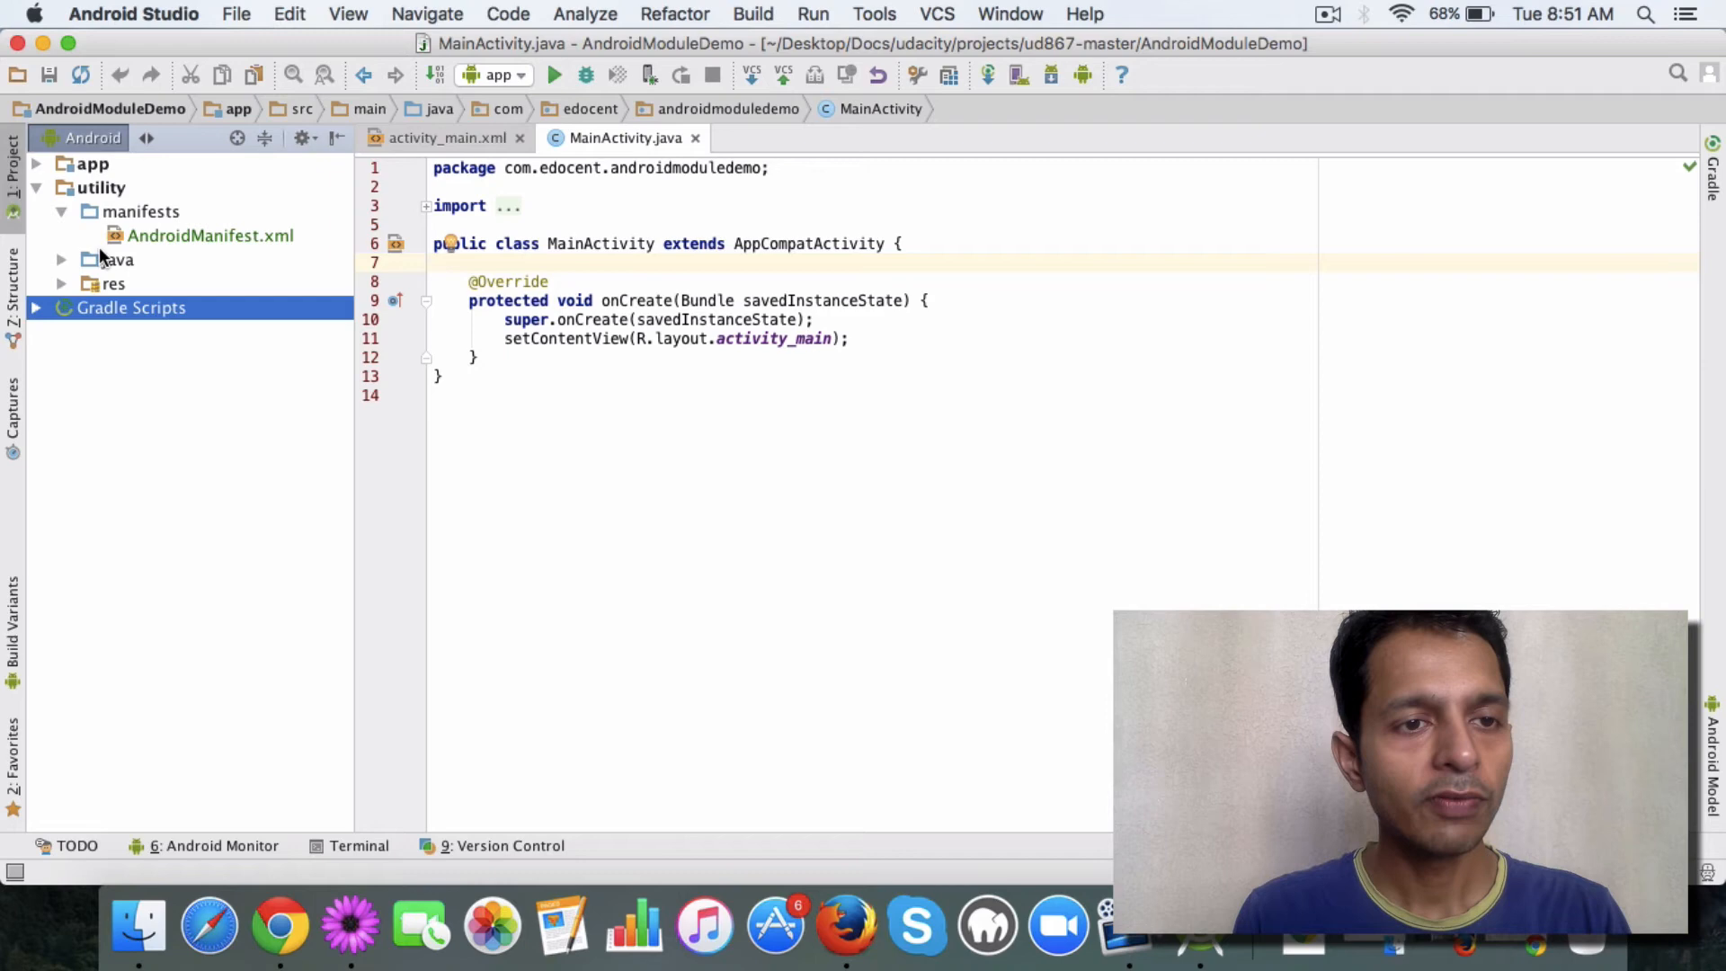
{"action": "left_click", "coordinate": [109, 284]}
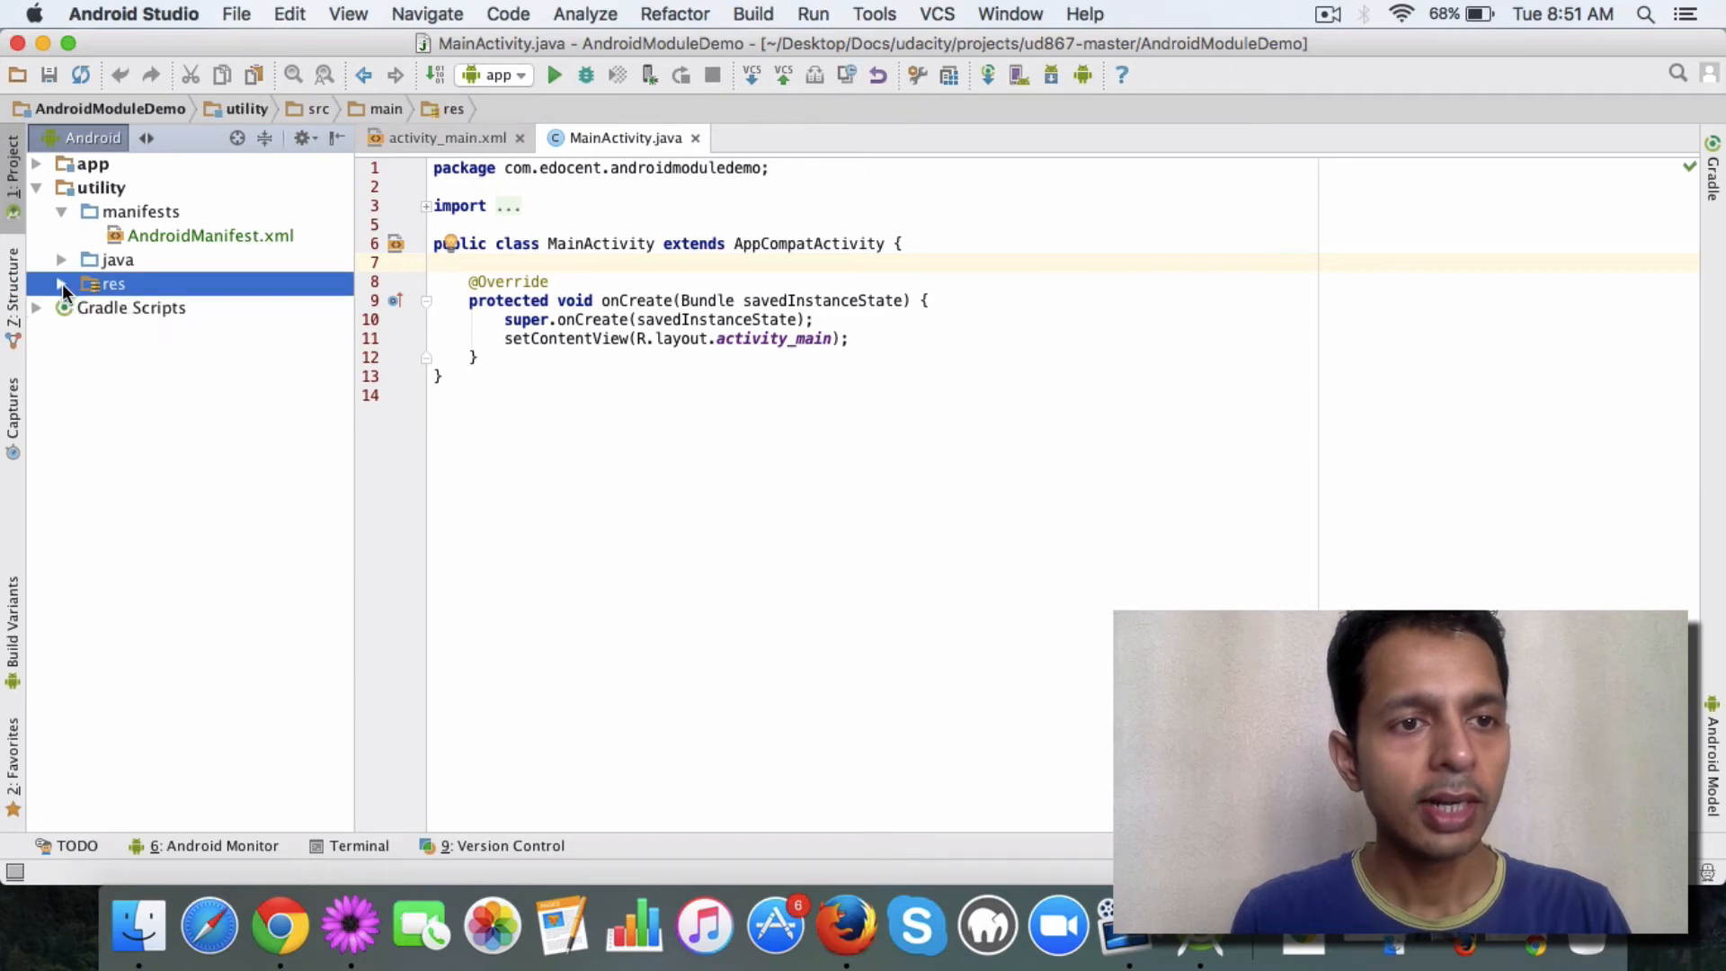
{"action": "left_click", "coordinate": [107, 283]}
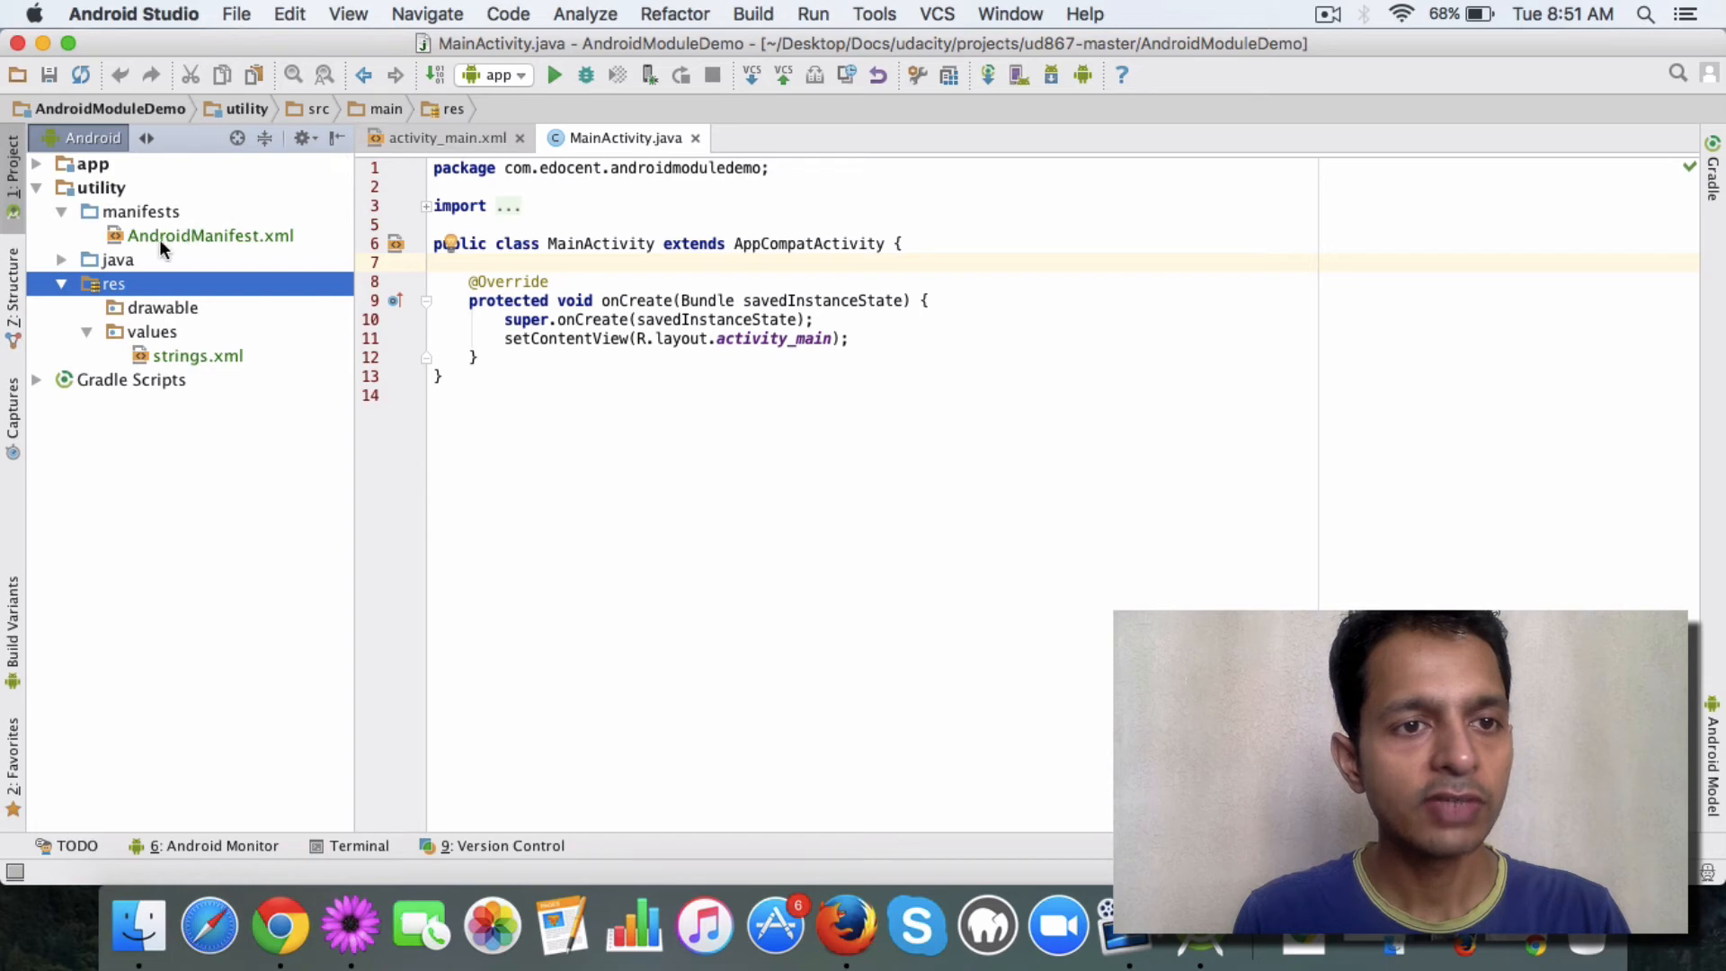
{"action": "left_click", "coordinate": [117, 258]}
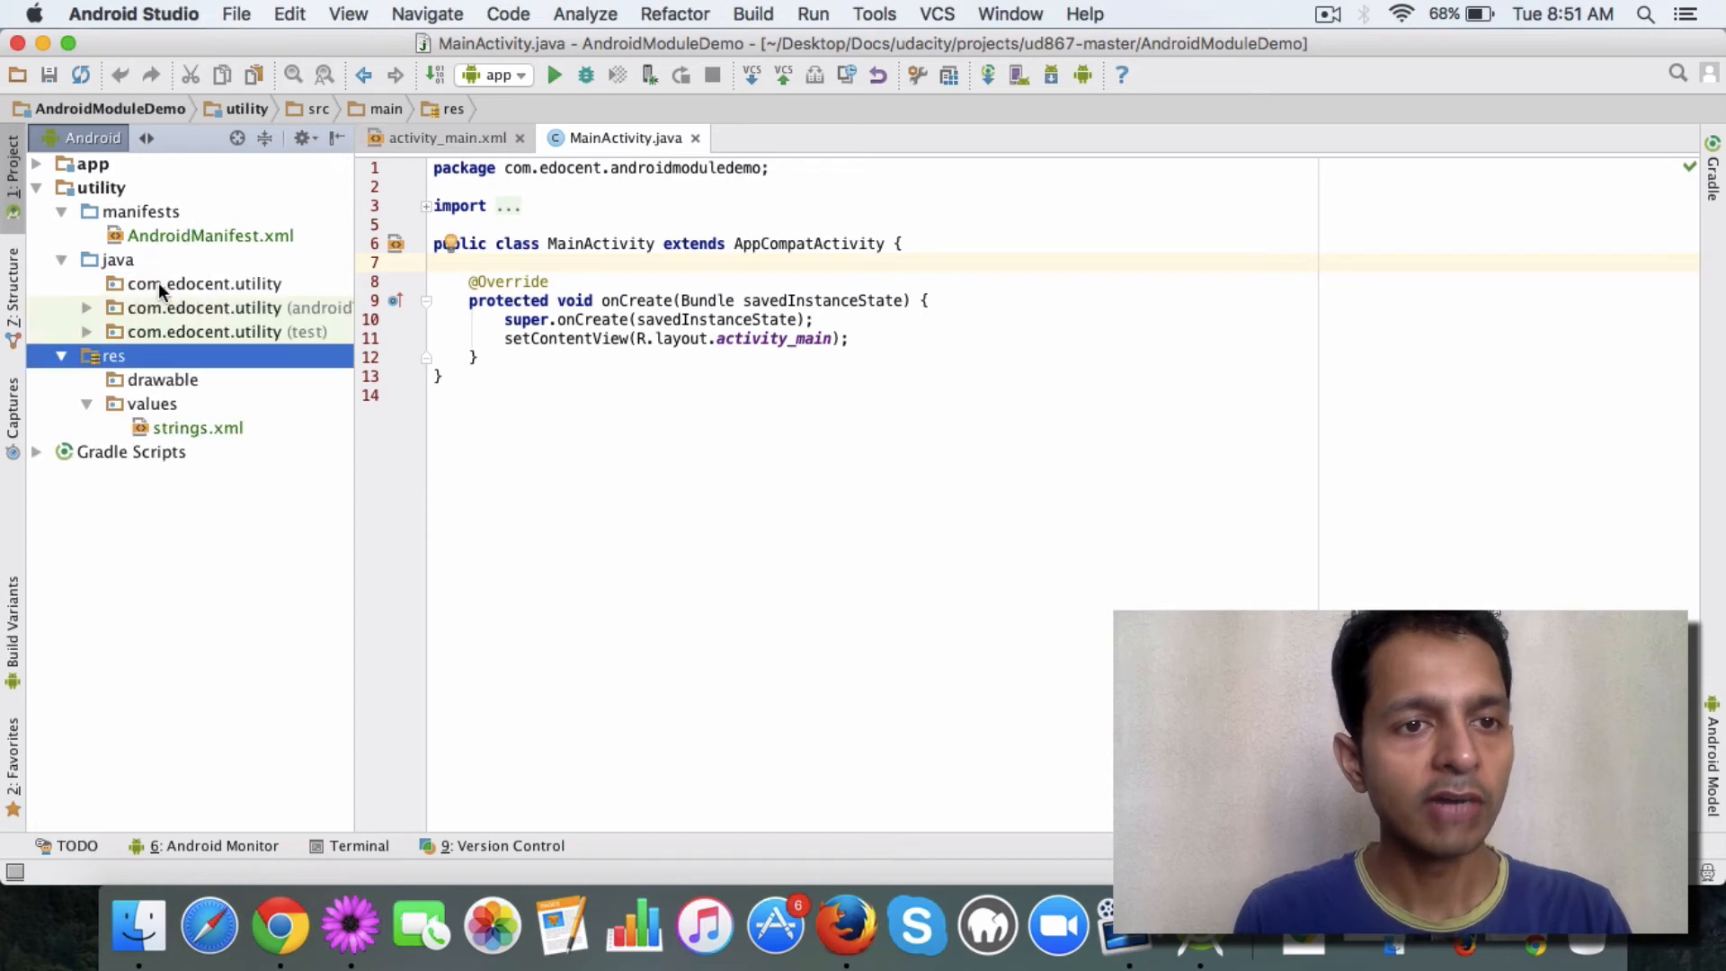
{"action": "left_click", "coordinate": [87, 308]}
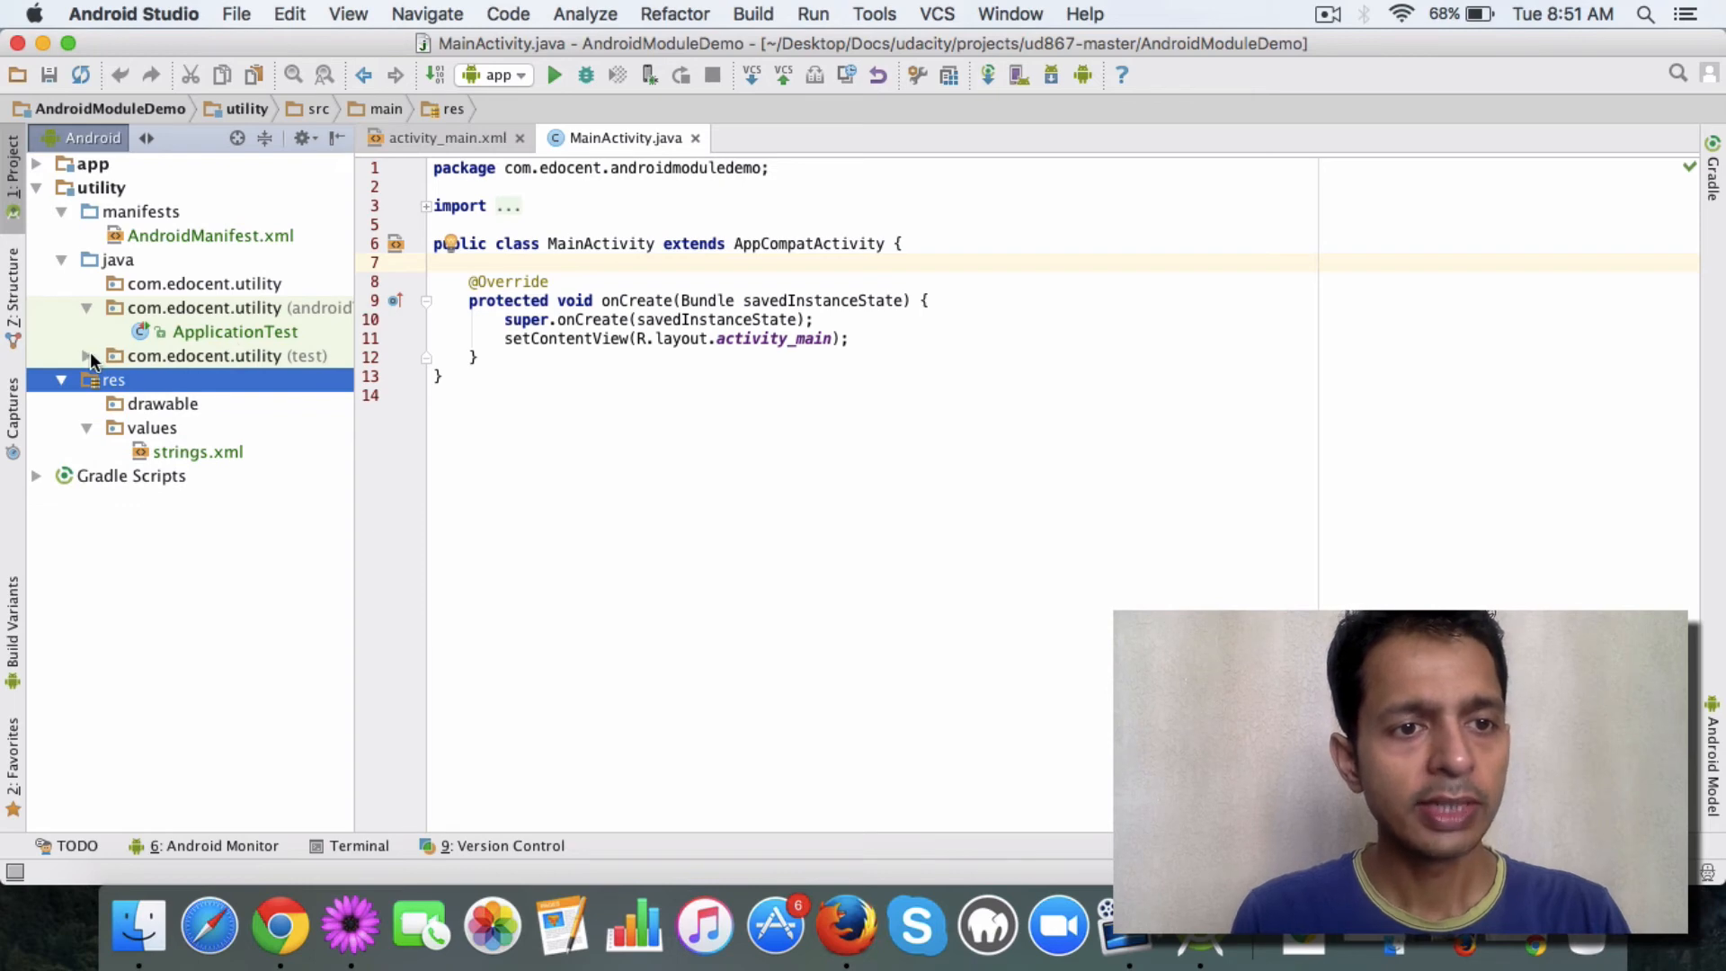
{"action": "left_click", "coordinate": [86, 356]}
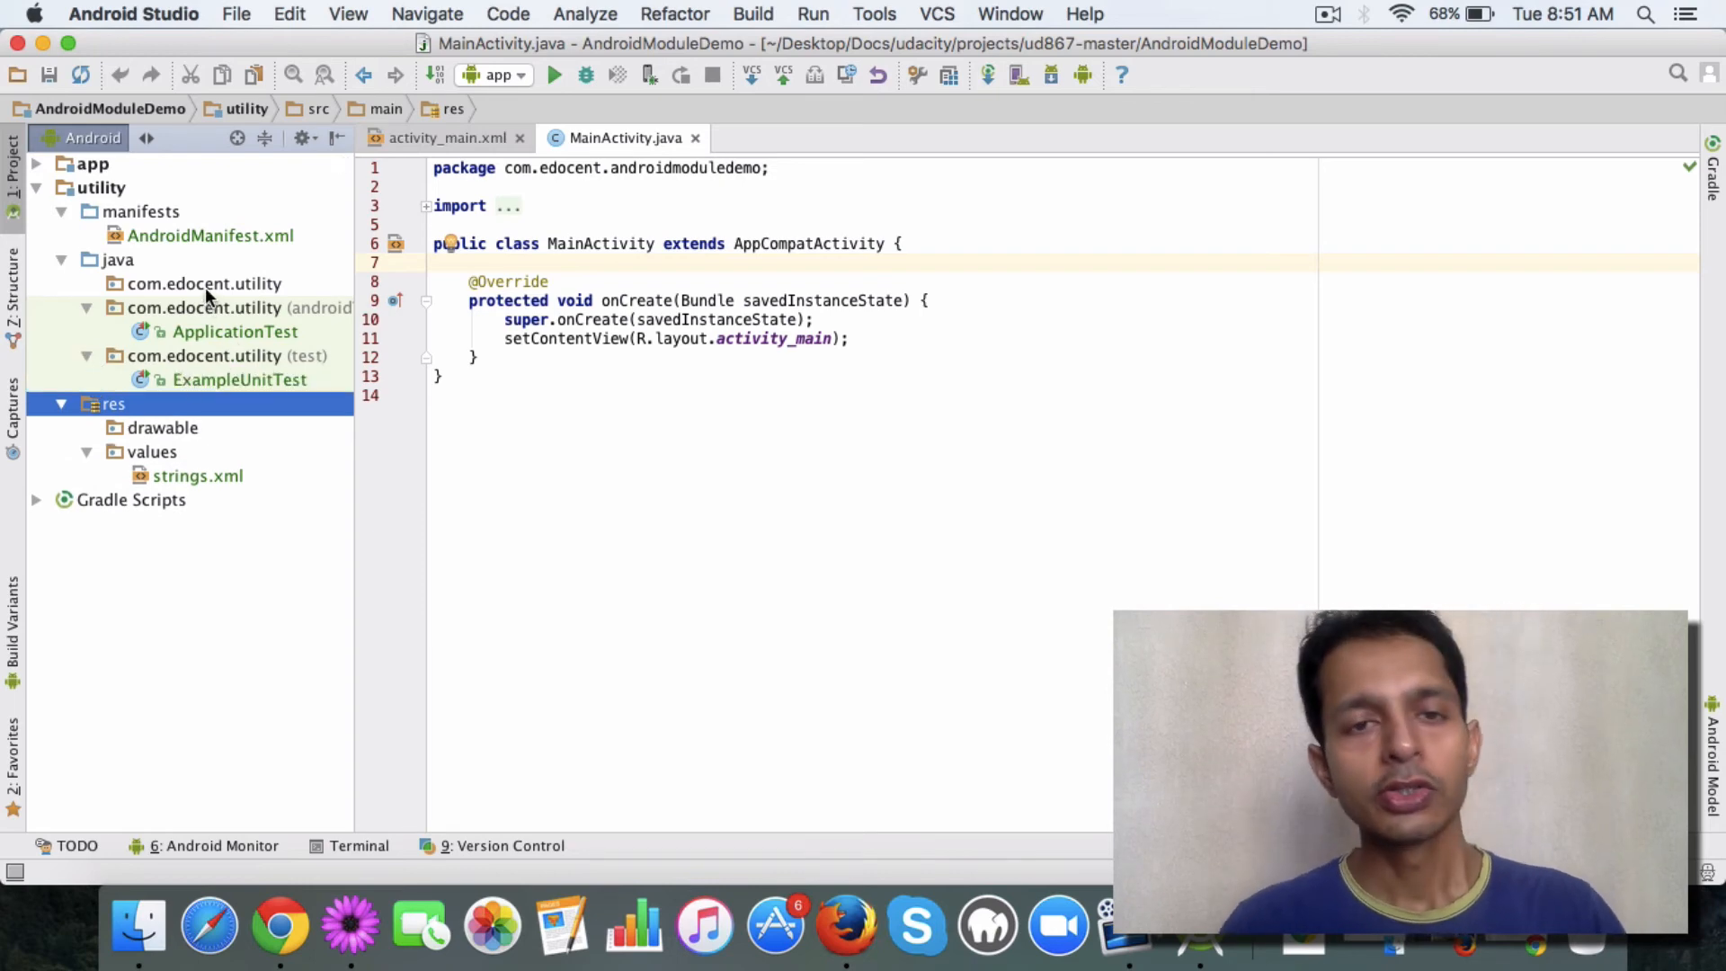